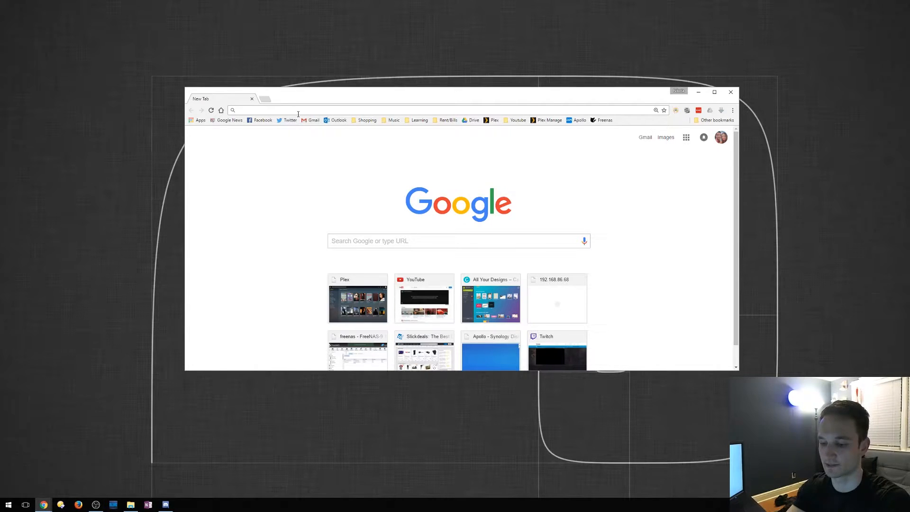
- Search 'revo uninstaller', reach the site's comparison table and choose FREE DOWNLOAD
text(revo uninstaller)
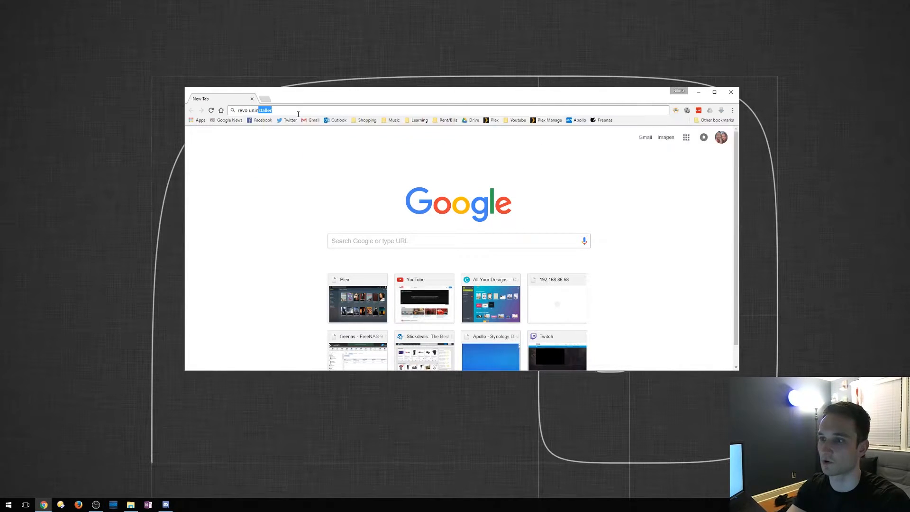
key(enter)
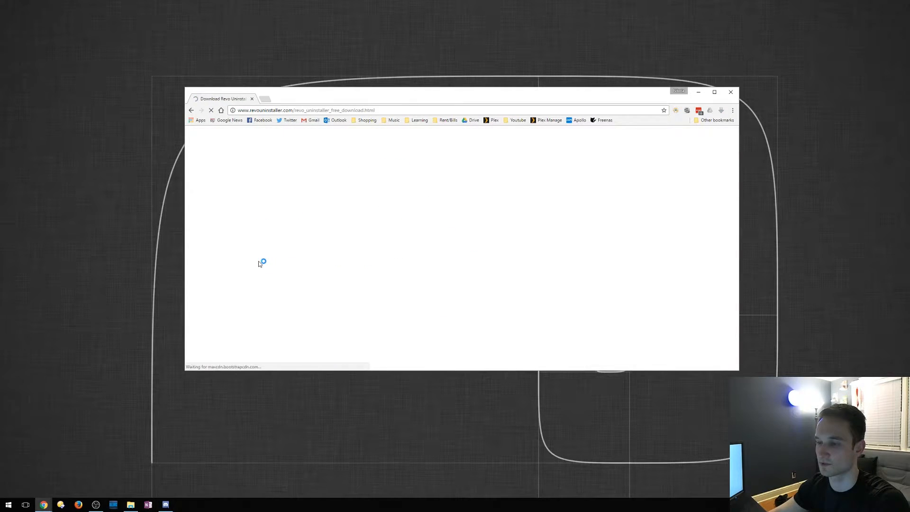
mouse_move(555, 231)
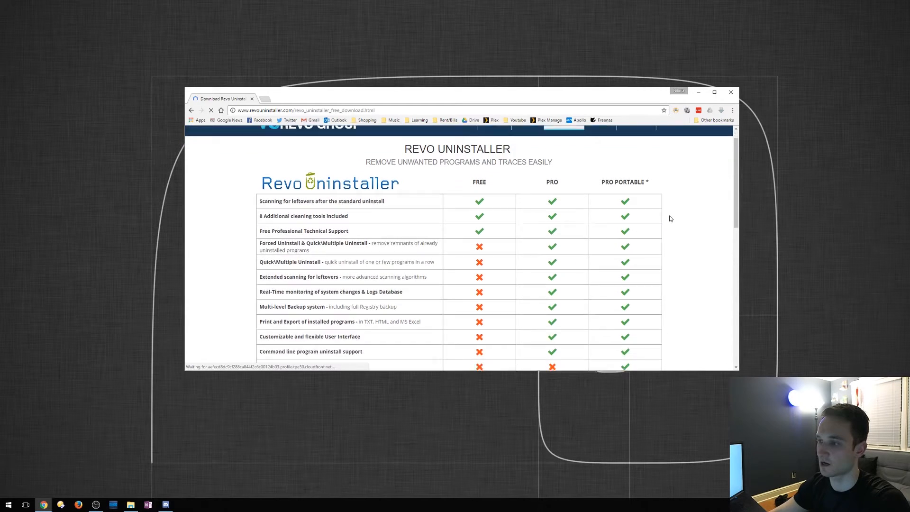
scroll(down, 3)
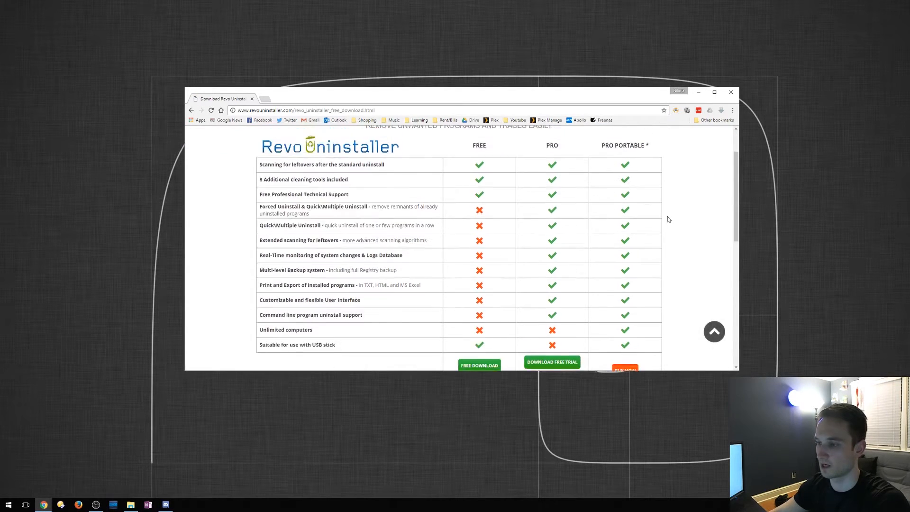
scroll(down, 3)
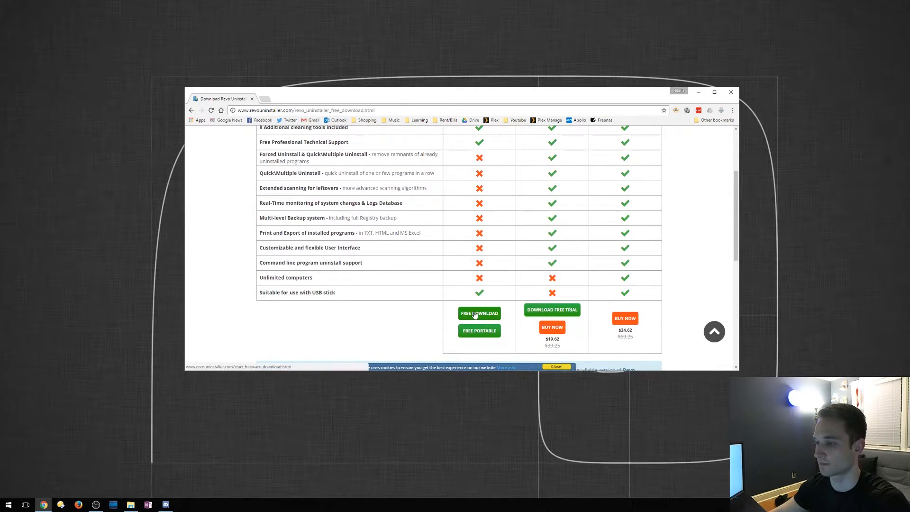
click(479, 313)
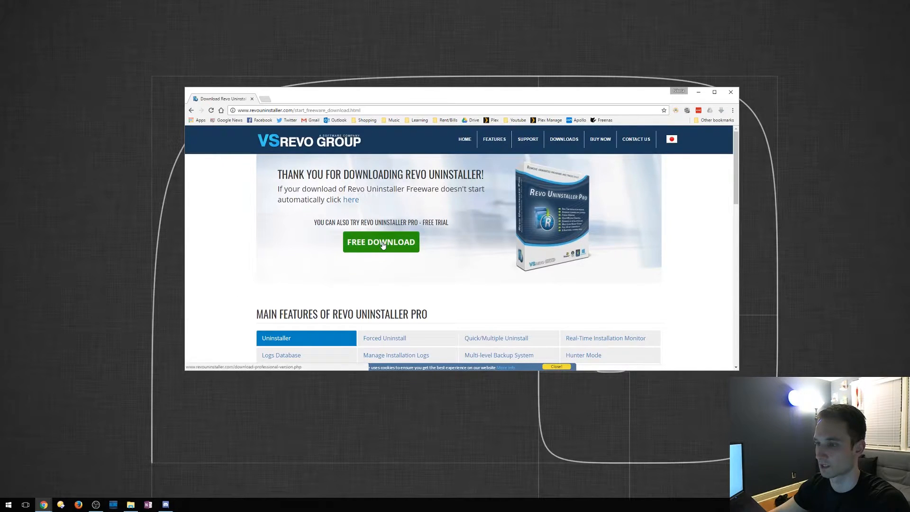
- Run revosetup.exe in English, accept the license, keep the desktop shortcut and launch on finish
click(380, 241)
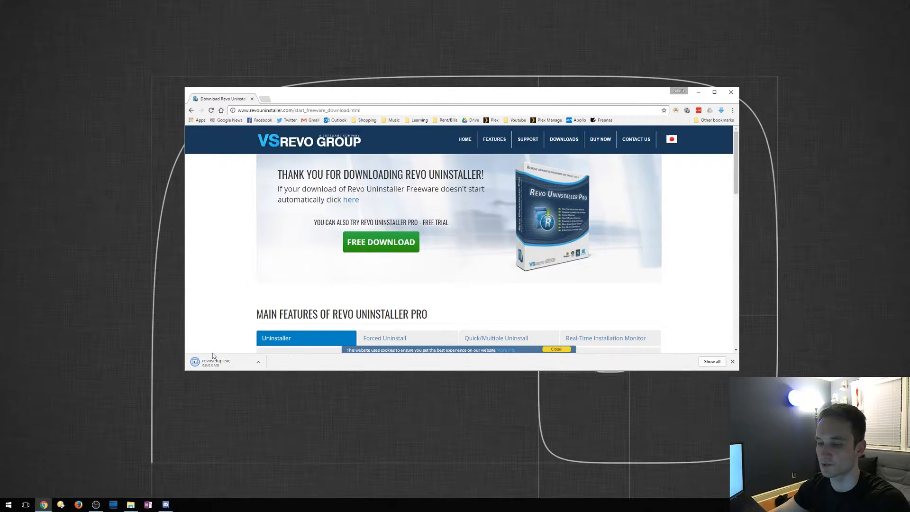
mouse_move(218, 364)
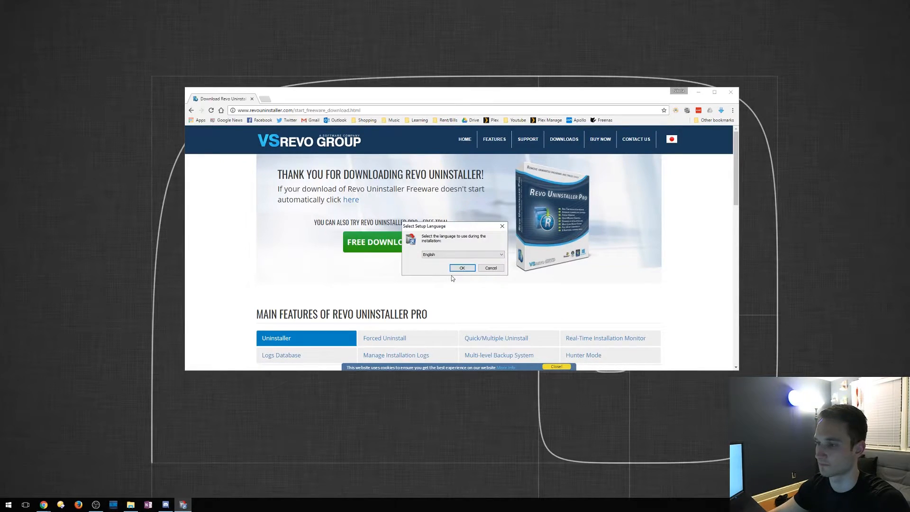
click(462, 267)
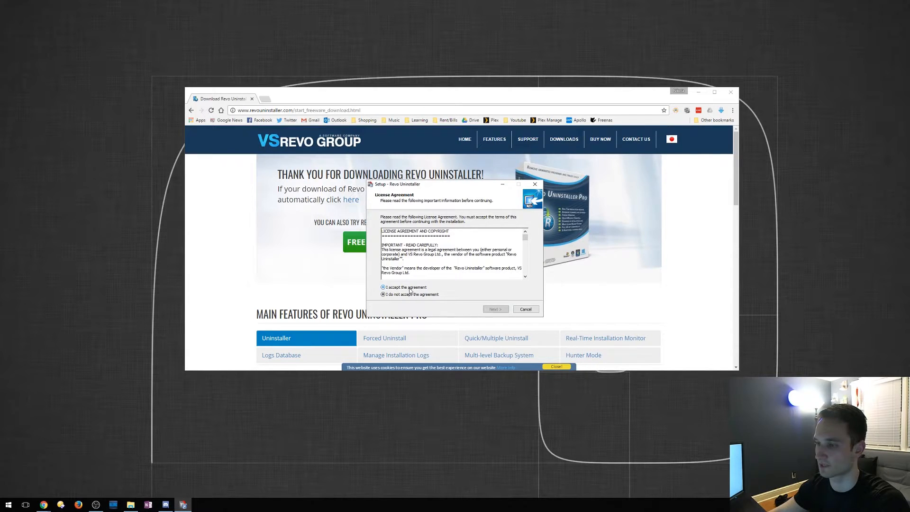
click(494, 309)
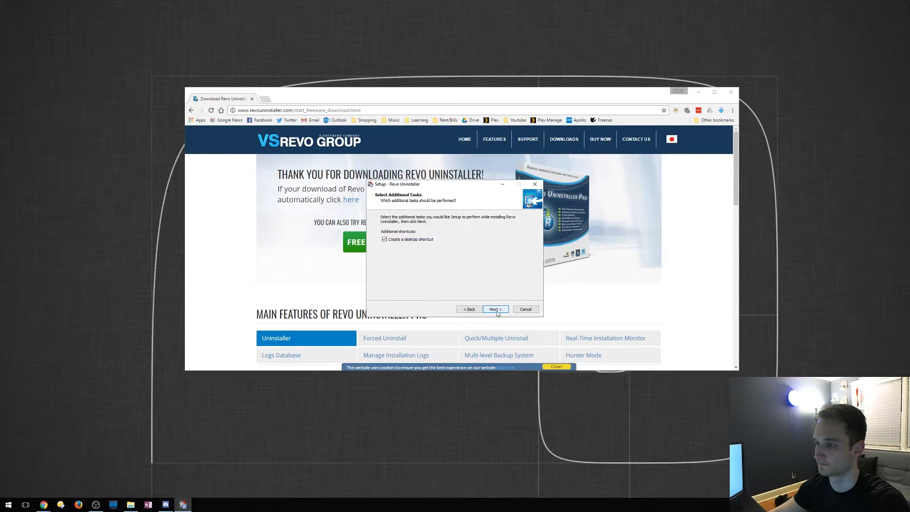
click(494, 309)
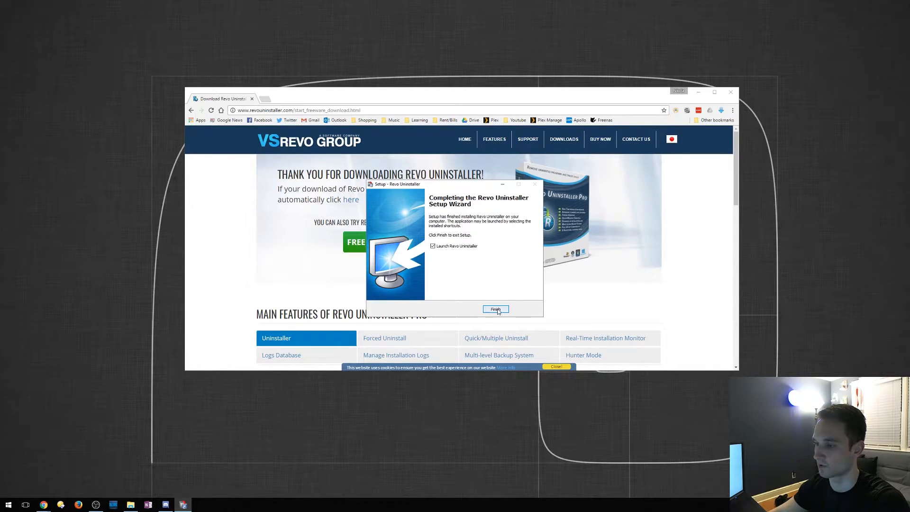
click(495, 309)
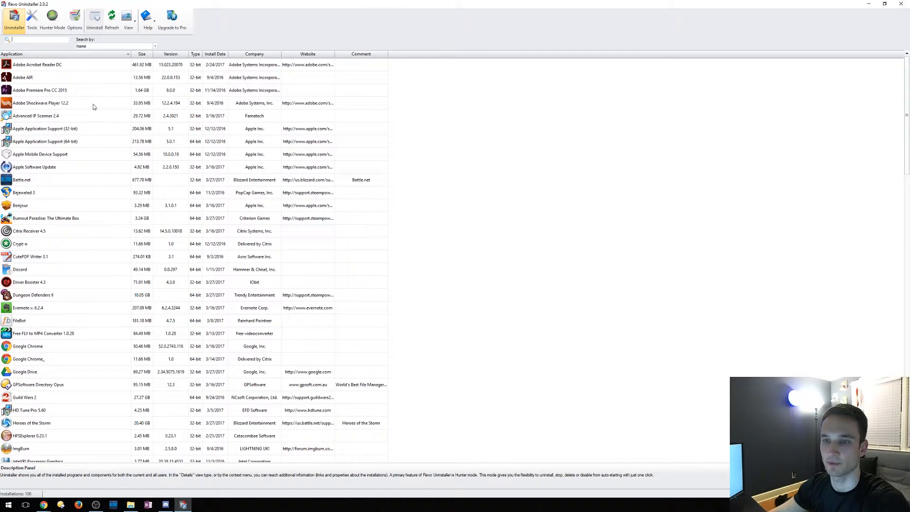
- Browse the installed-programs list and leave IObit Uninstaller selected after briefly picking iTunes
scroll(down, 3)
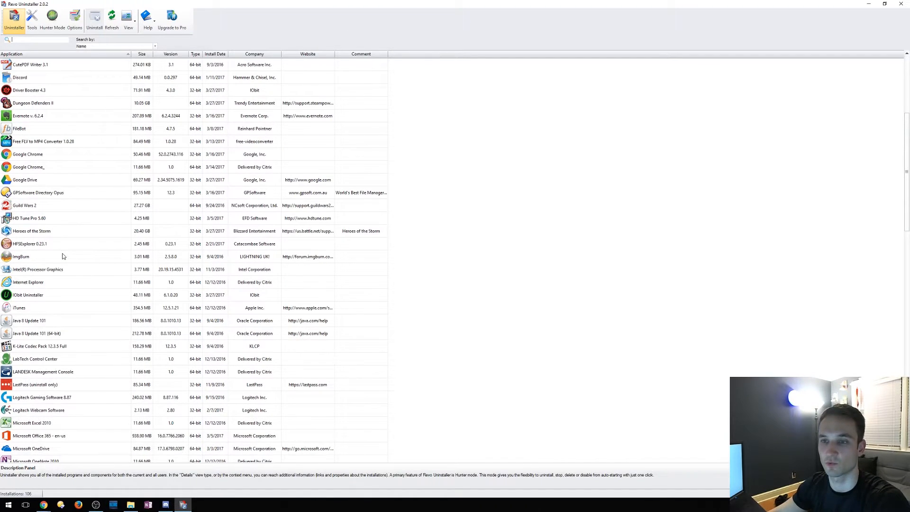
scroll(down, 3)
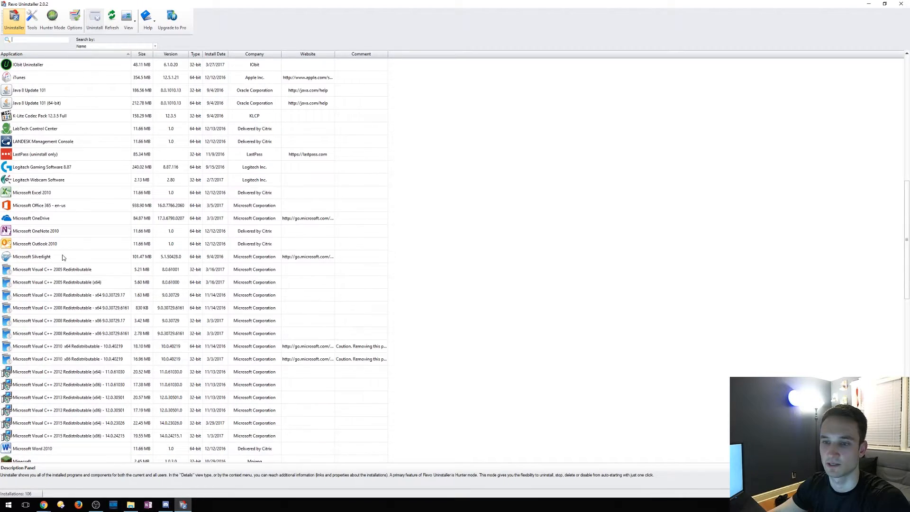
scroll(up, 3)
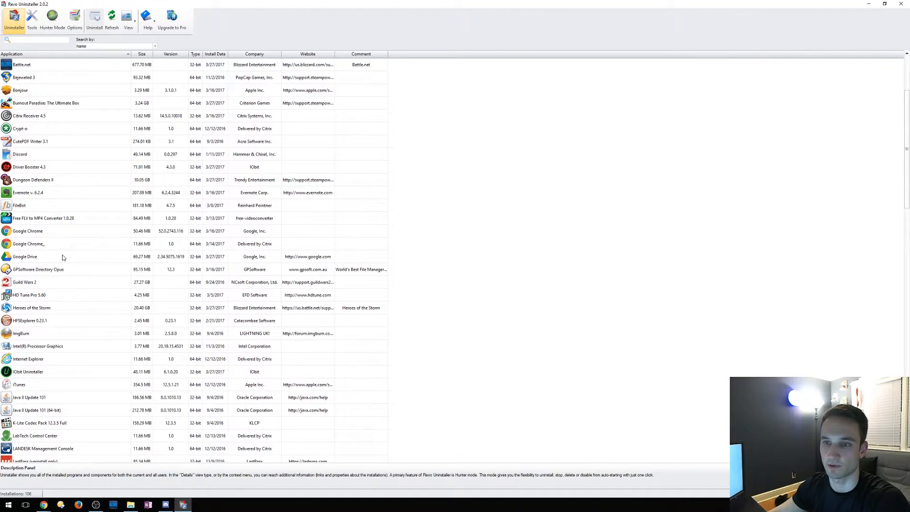
scroll(down, 3)
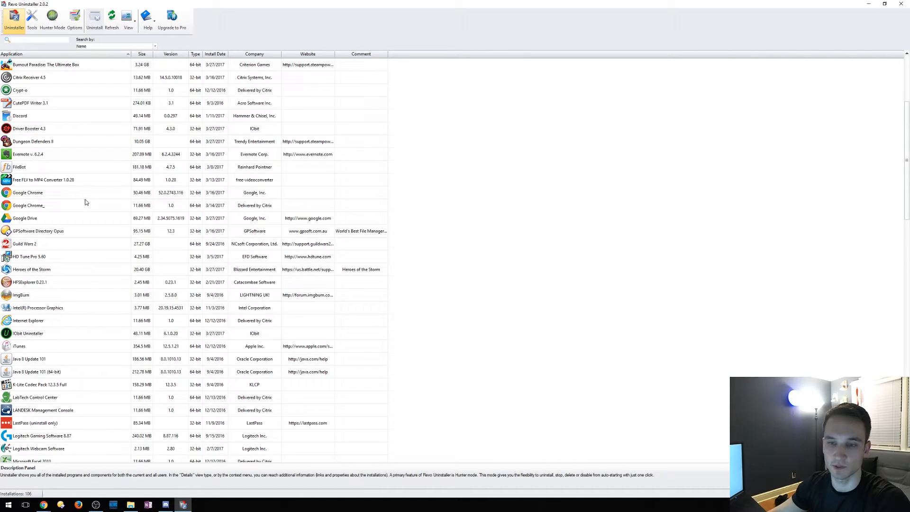
click(27, 332)
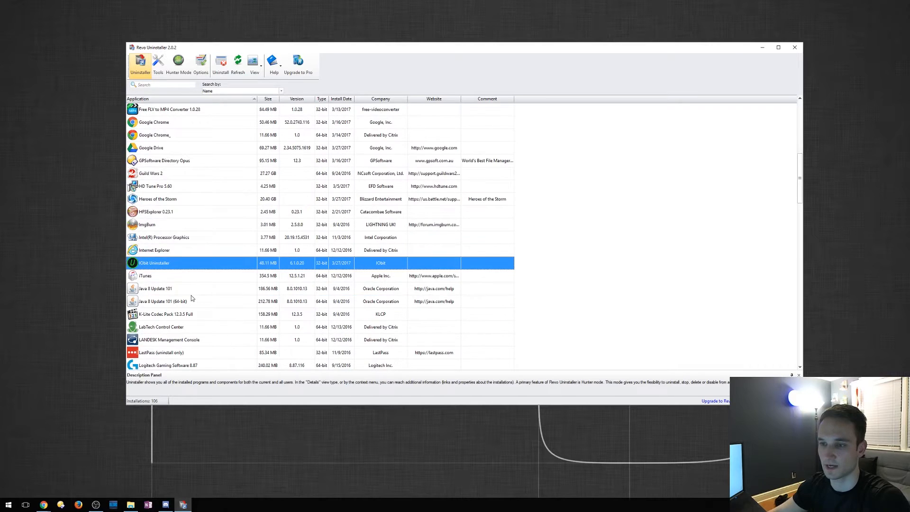
click(168, 275)
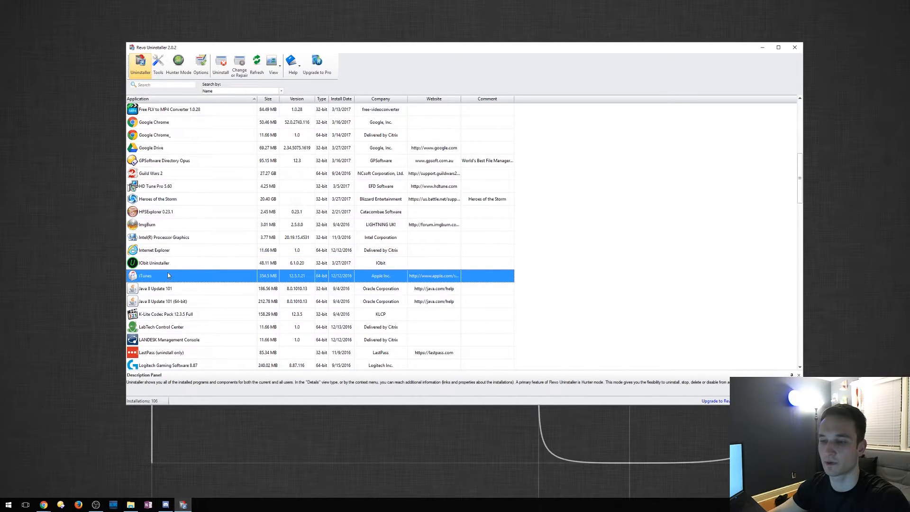
click(154, 262)
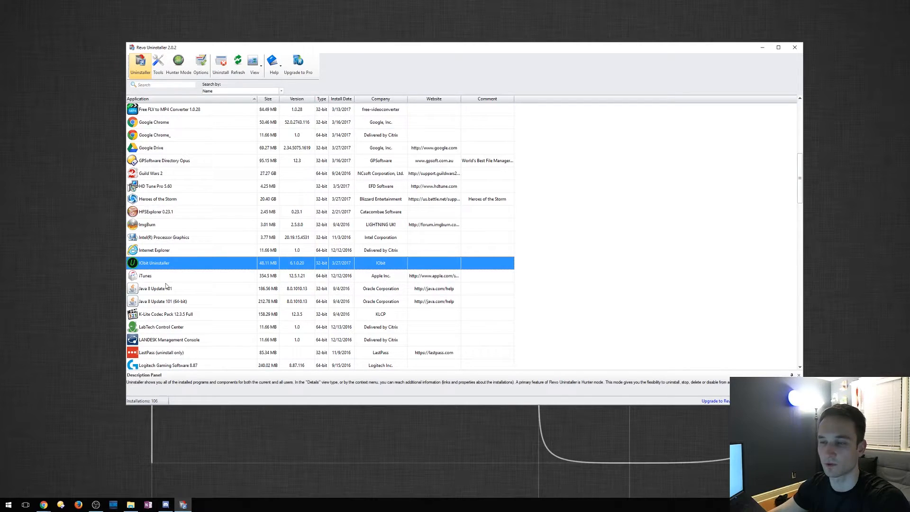
mouse_move(187, 208)
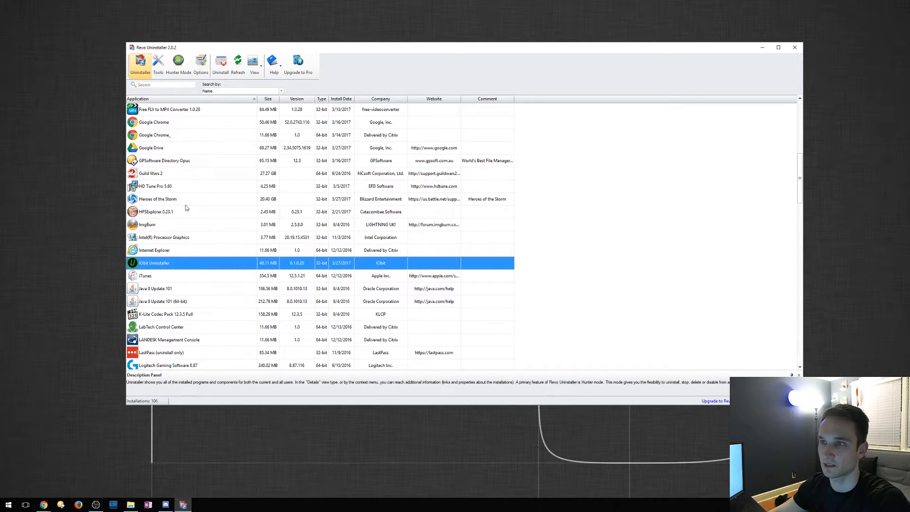
- Uninstall IObit Uninstaller from the toolbar and confirm its complete removal with Yes
click(220, 63)
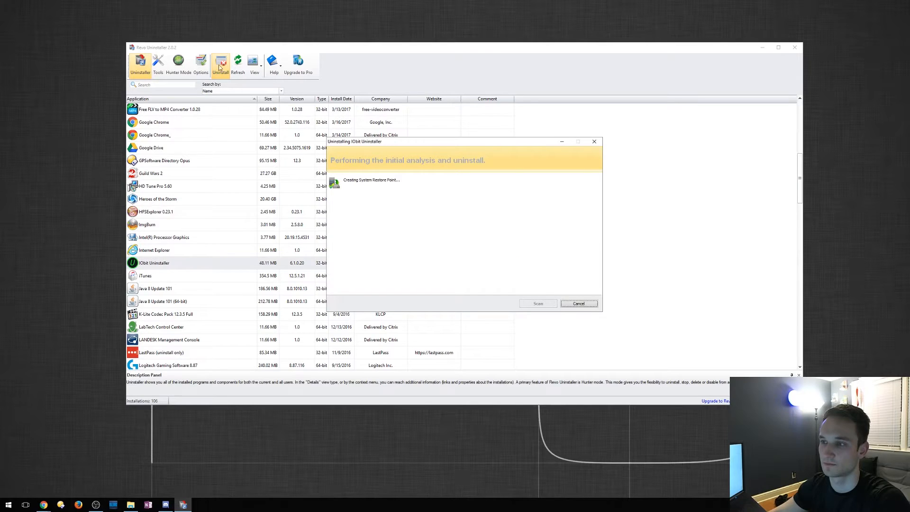
mouse_move(414, 237)
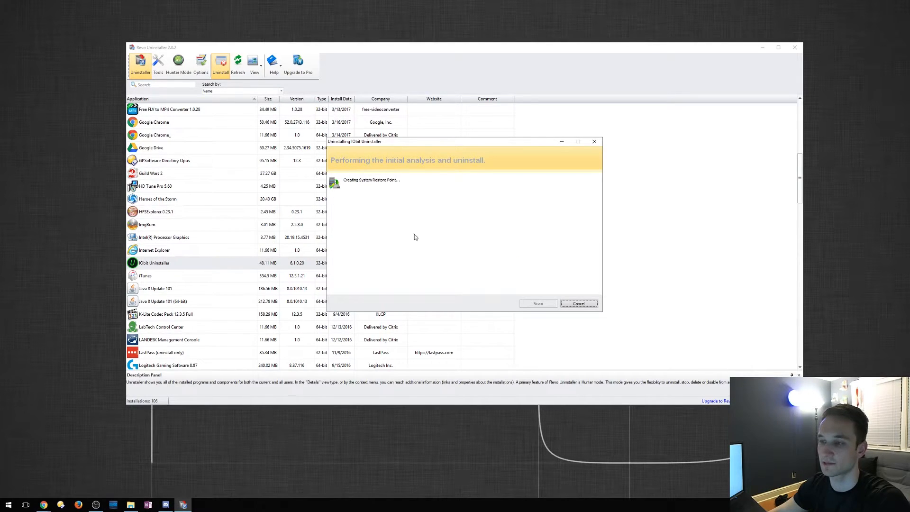
mouse_move(408, 213)
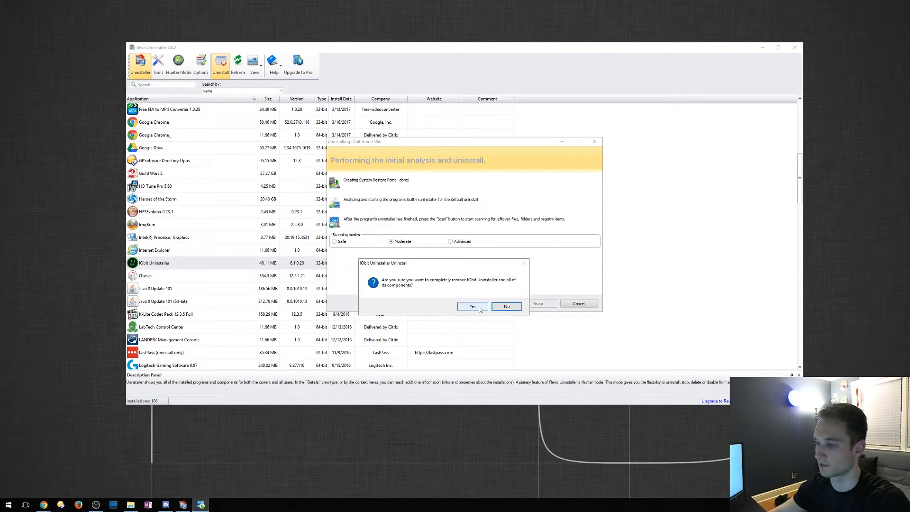
click(472, 306)
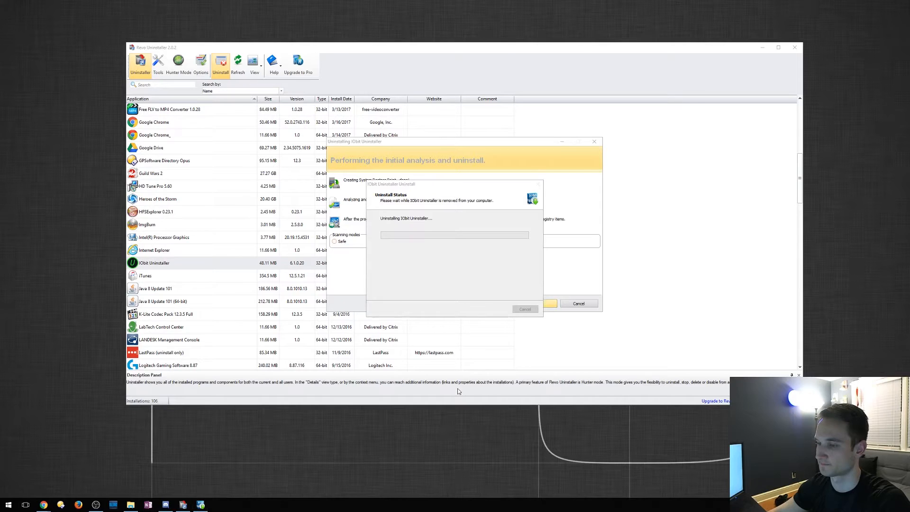
mouse_move(455, 291)
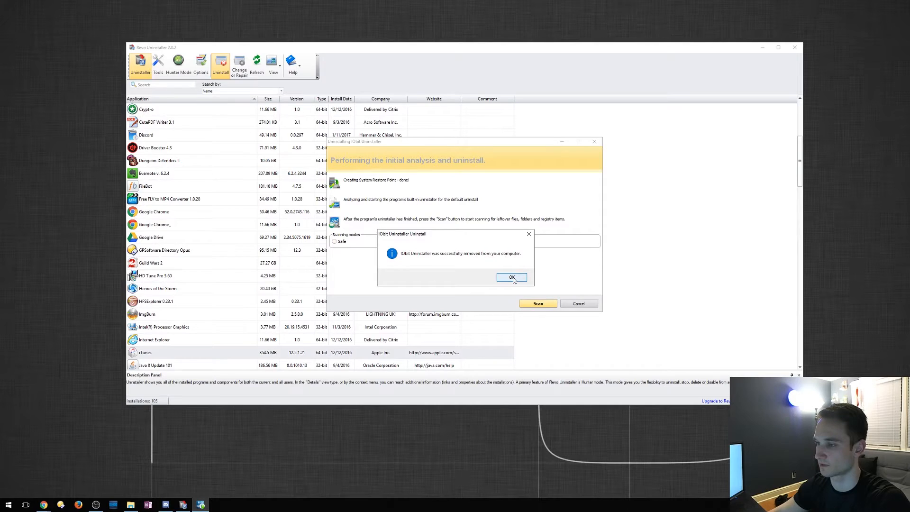
- Acknowledge the successful removal and run a Moderate scan for IObit leftovers
click(510, 277)
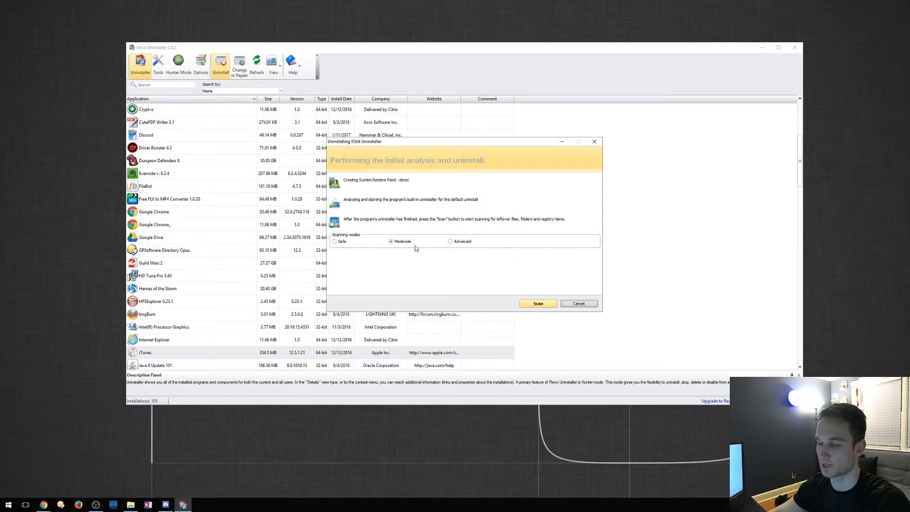
mouse_move(361, 285)
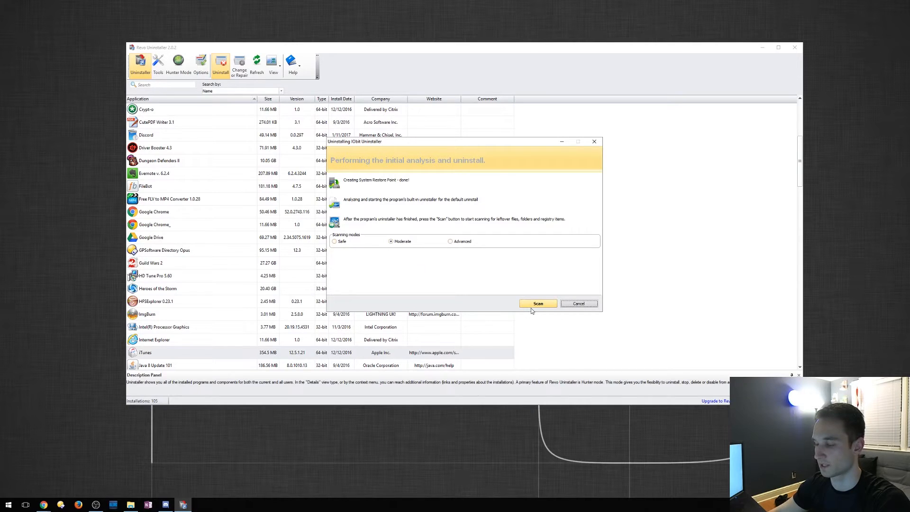
click(537, 304)
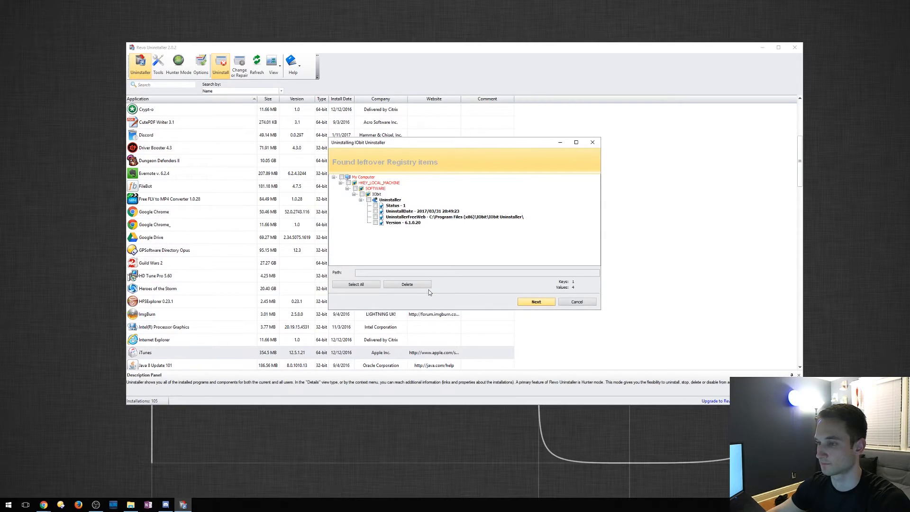
mouse_move(337, 182)
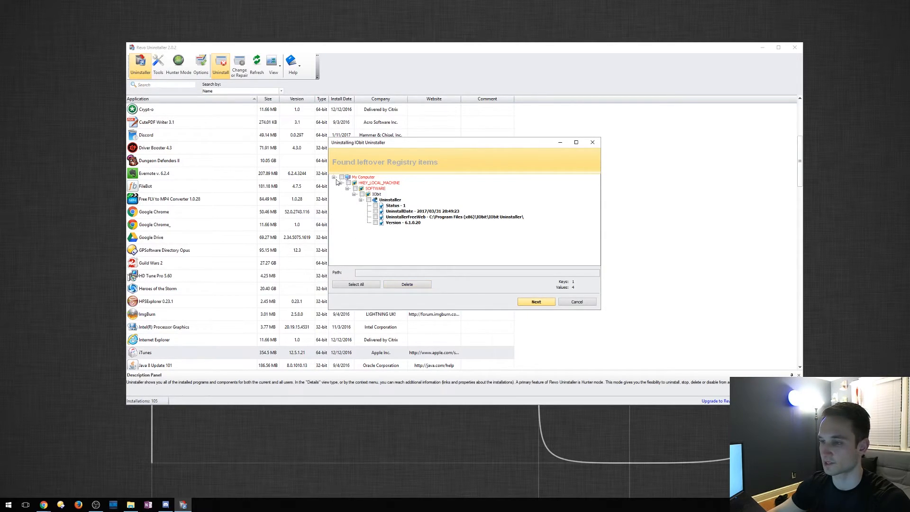
mouse_move(415, 169)
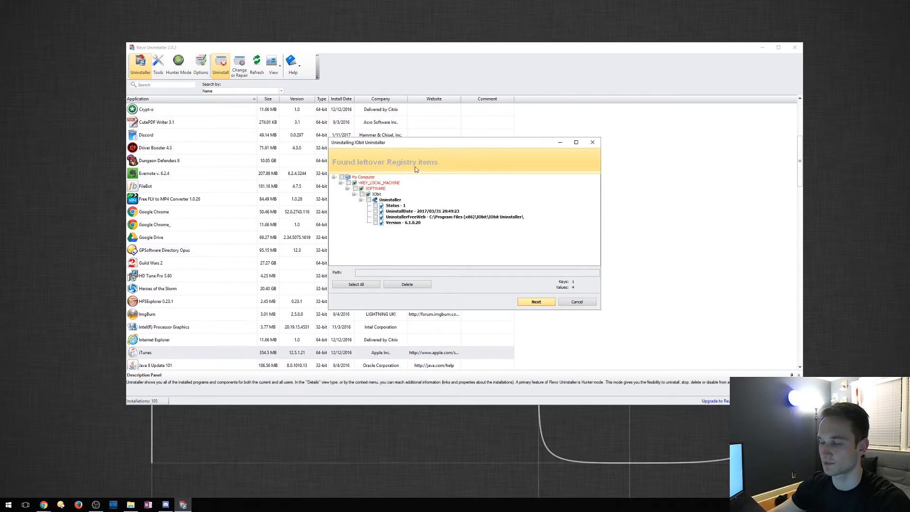
mouse_move(351, 204)
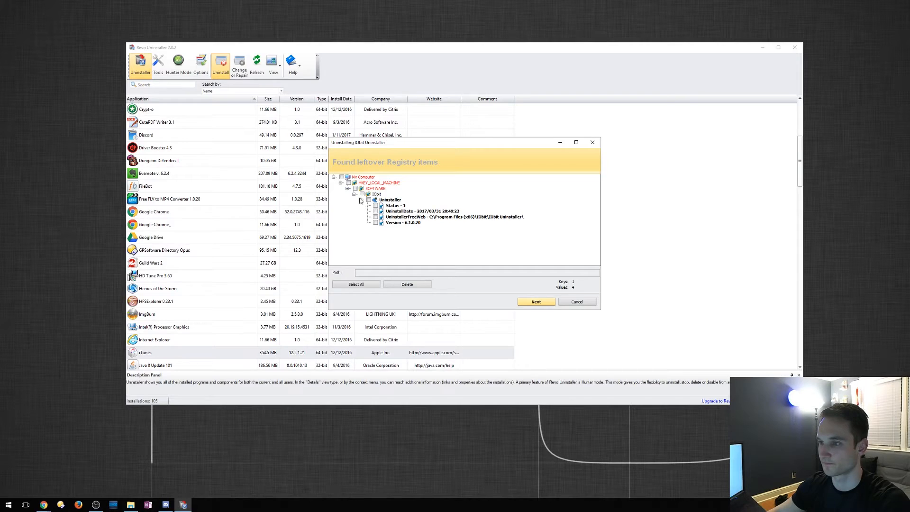
- Check the IObit registry key, delete it with confirmation and continue to leftover files
click(361, 194)
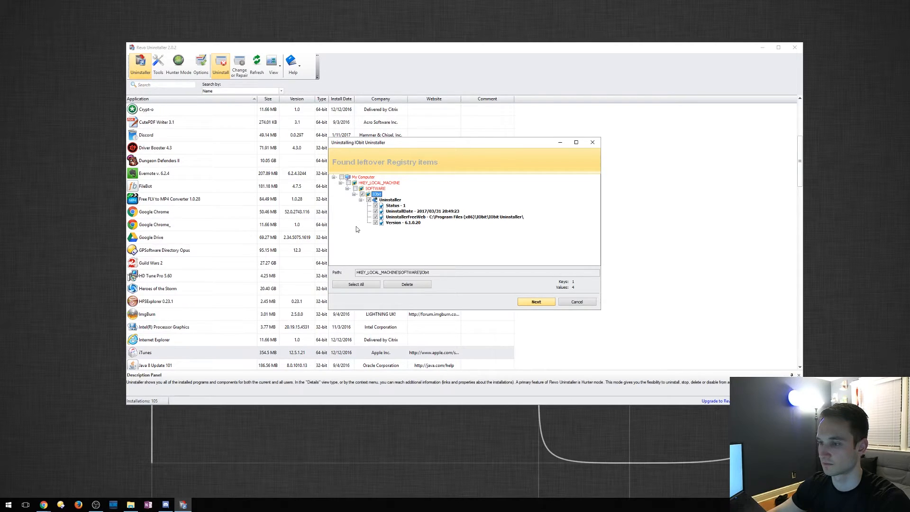
click(406, 285)
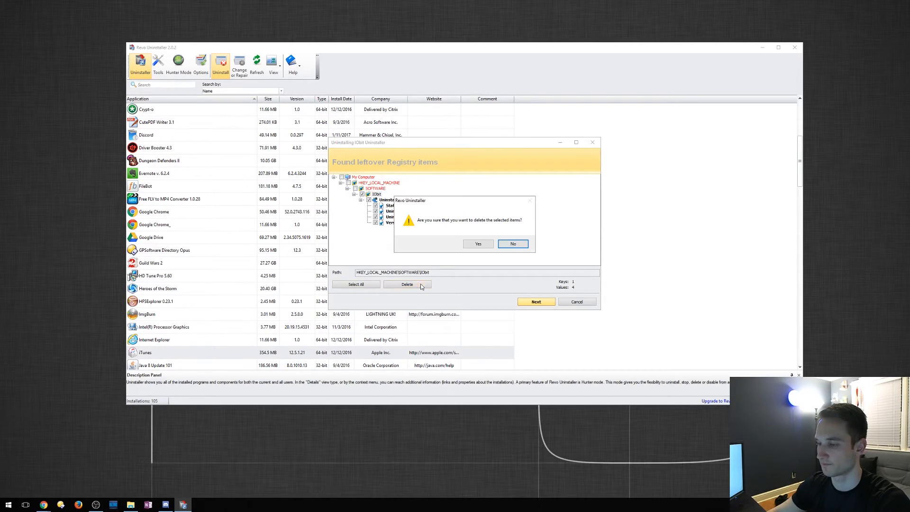
click(477, 243)
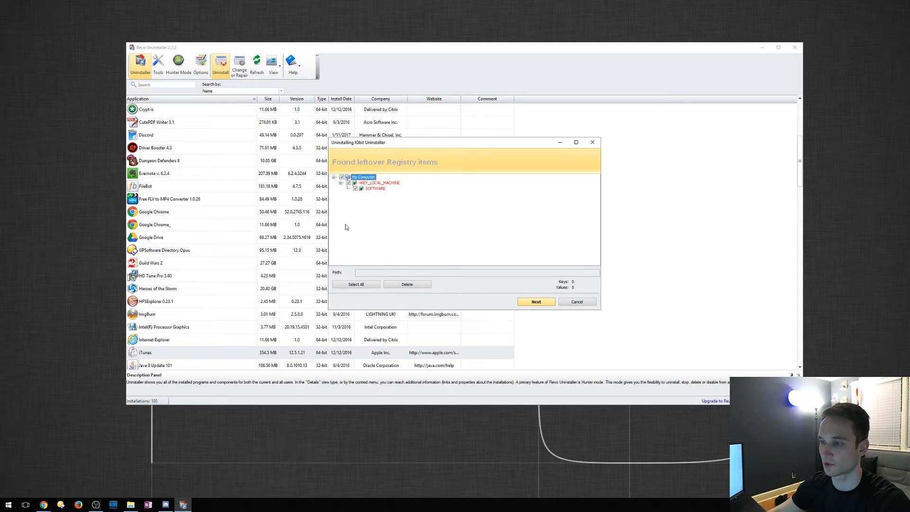
mouse_move(418, 323)
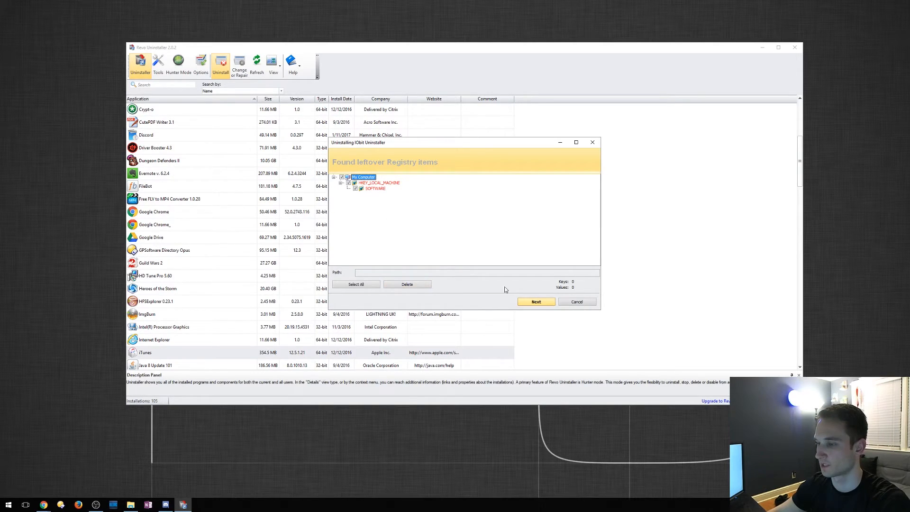
click(534, 301)
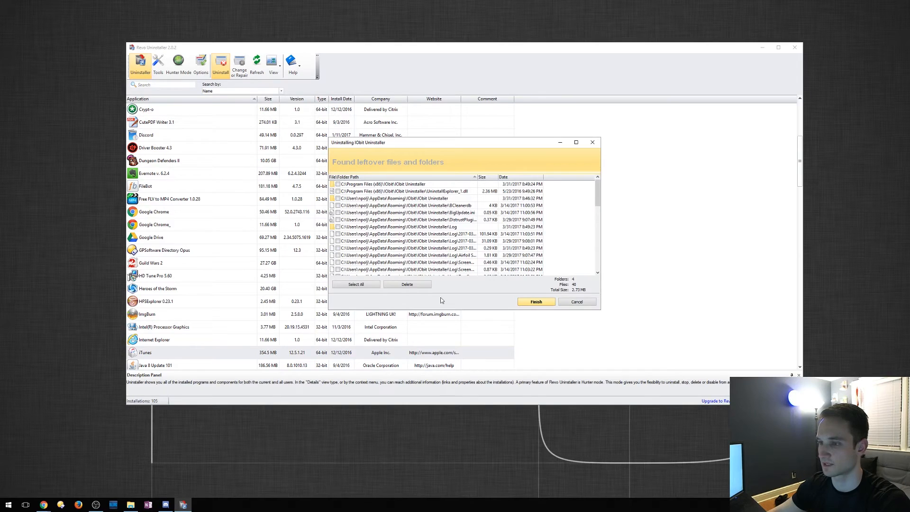
- Review the found leftover files list and check every IObit file and folder via Select All
scroll(down, 3)
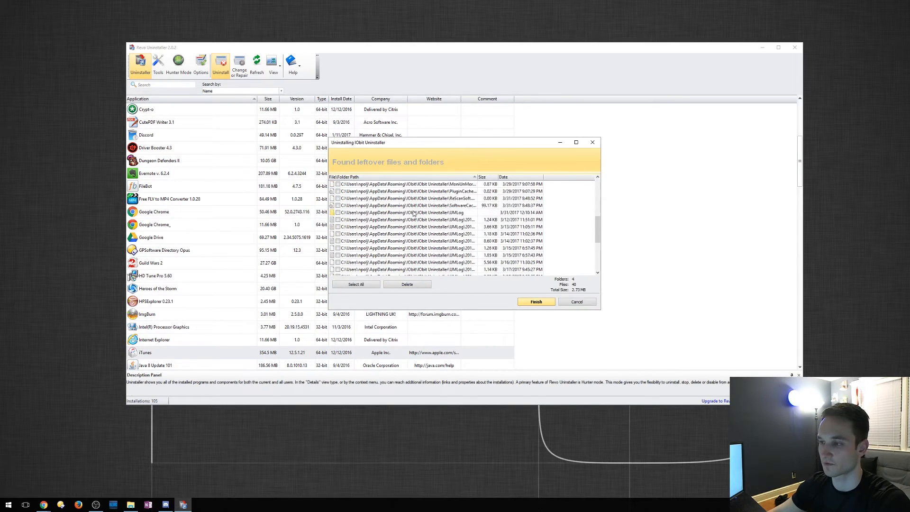
scroll(down, 3)
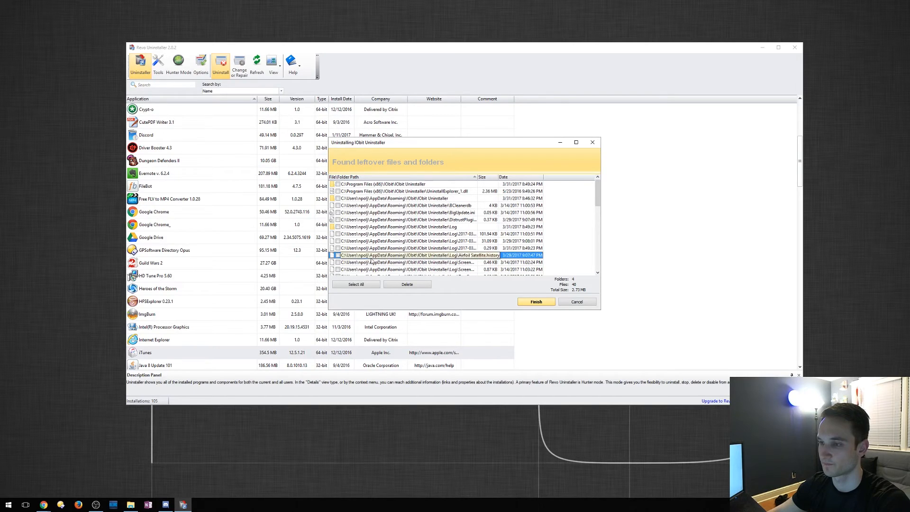
mouse_move(391, 260)
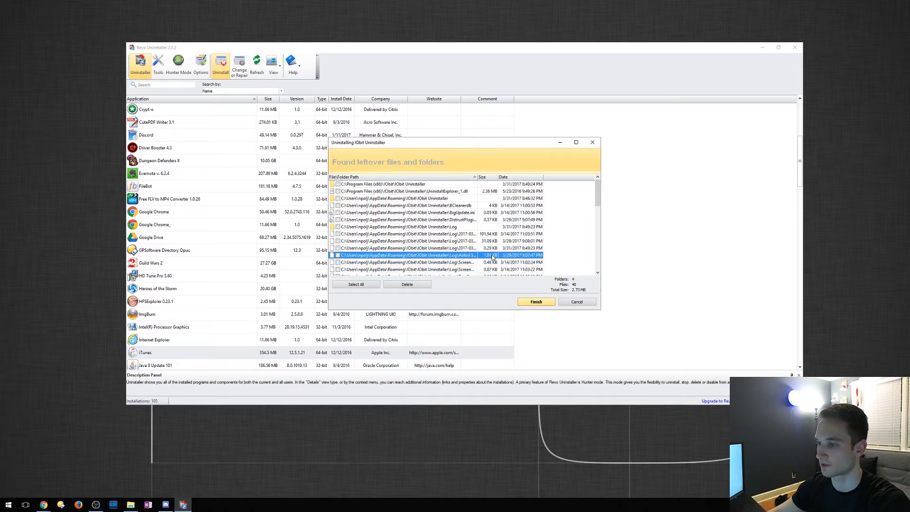
scroll(down, 3)
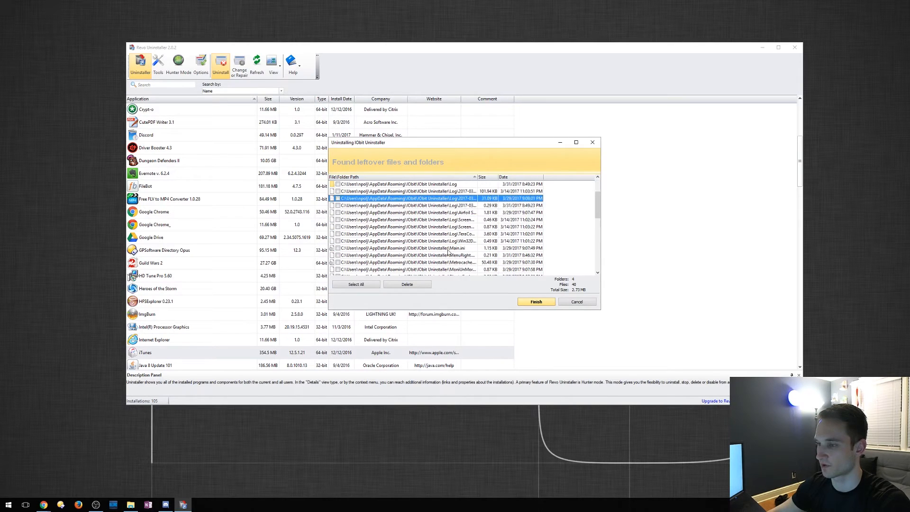
scroll(down, 3)
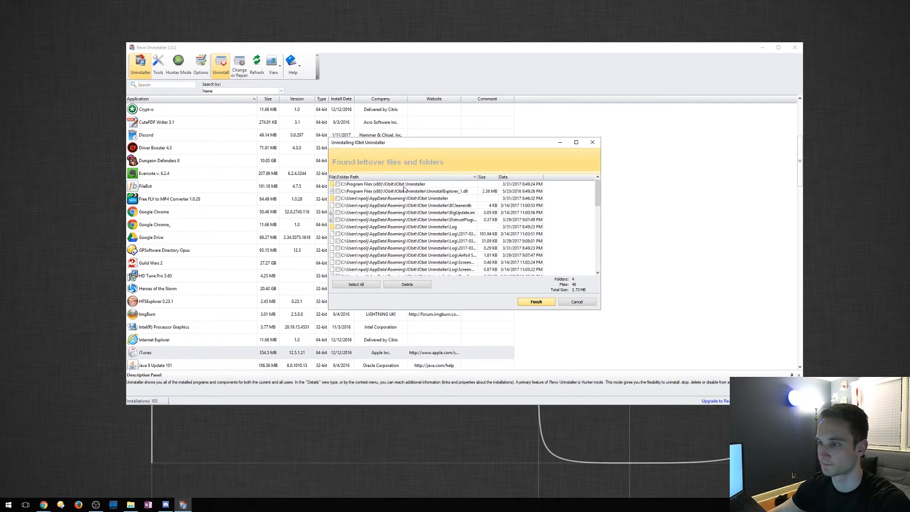
click(400, 184)
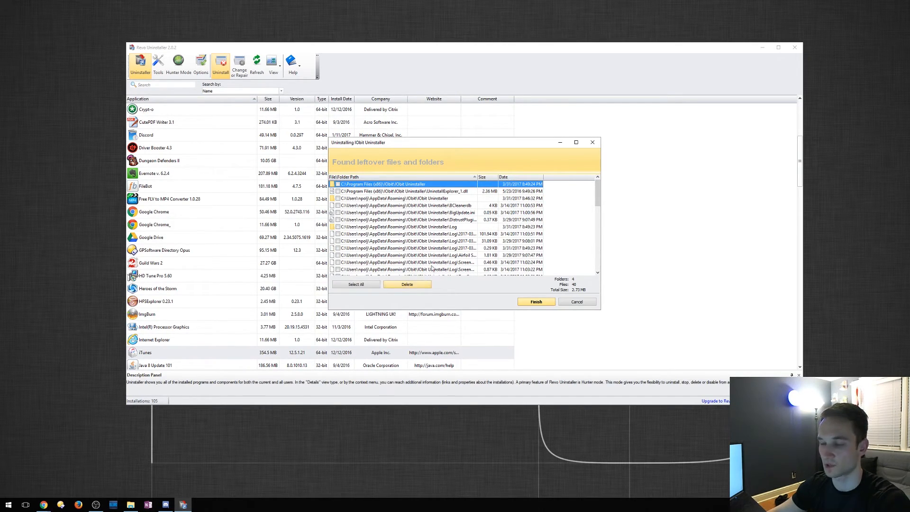
click(356, 284)
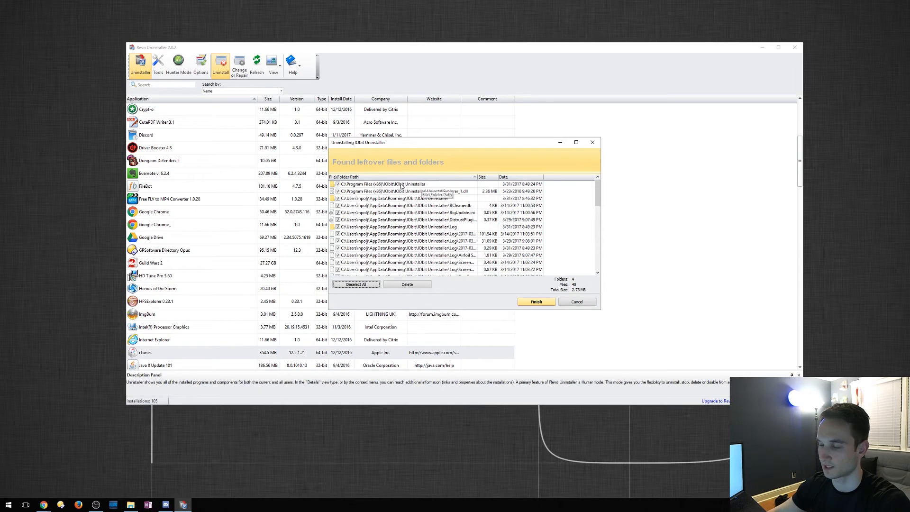
- Delete the checked leftovers, confirm, and accept the two remaining entries being removed at restart
click(400, 198)
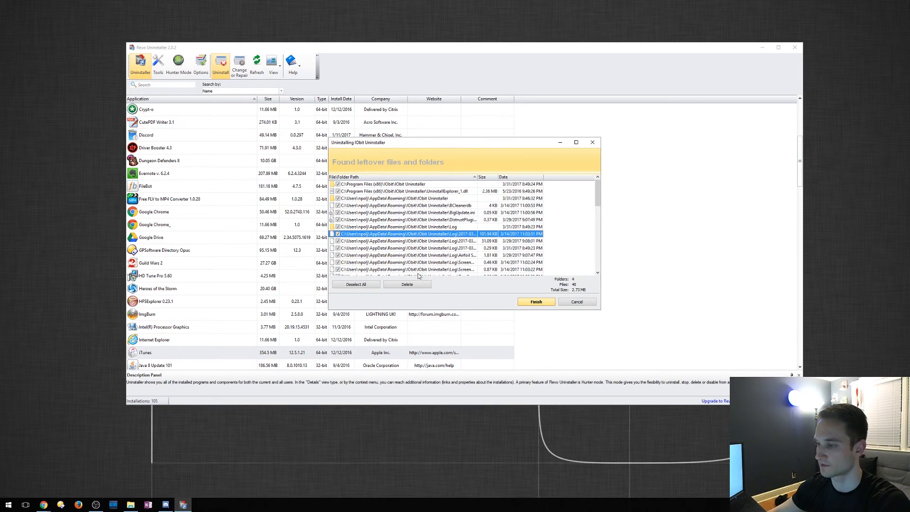
click(406, 284)
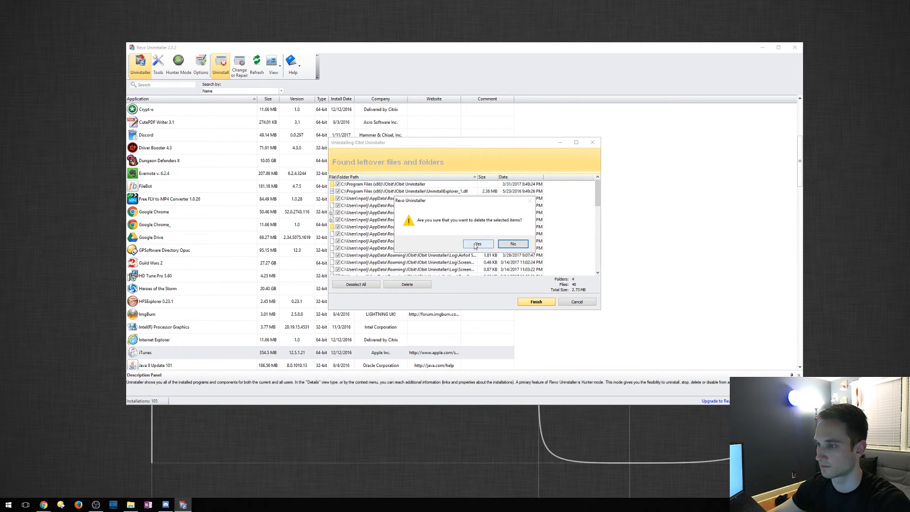
click(476, 243)
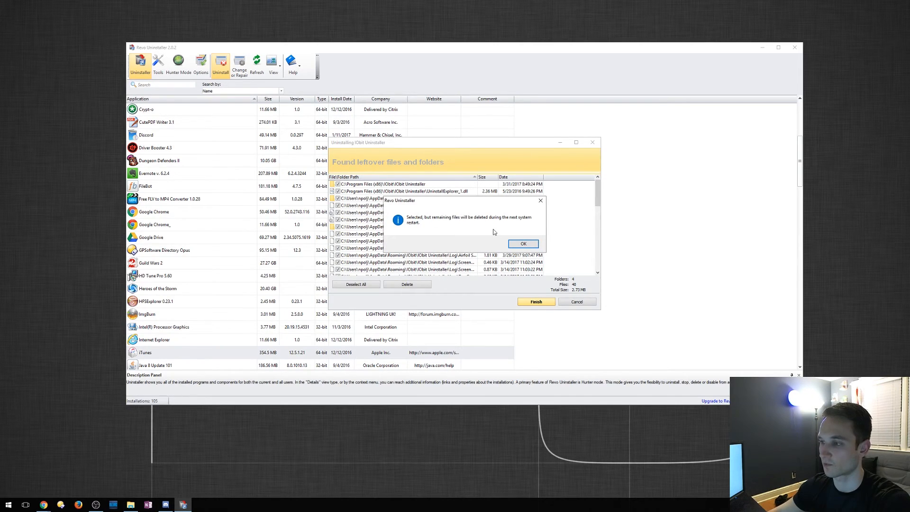
mouse_move(498, 249)
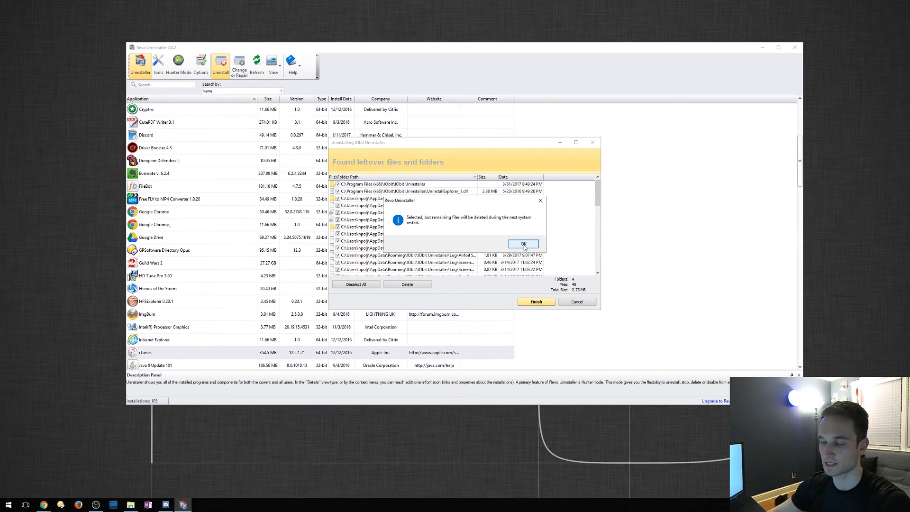
click(523, 243)
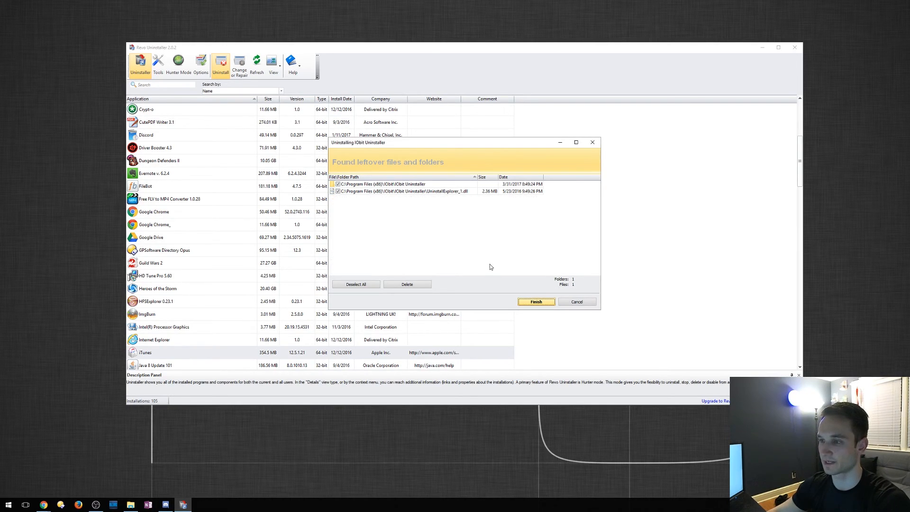
mouse_move(470, 209)
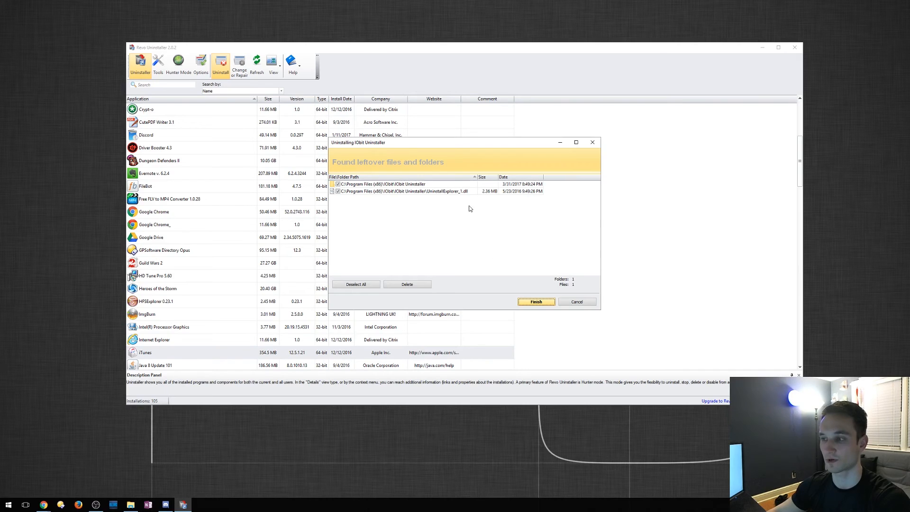
mouse_move(464, 200)
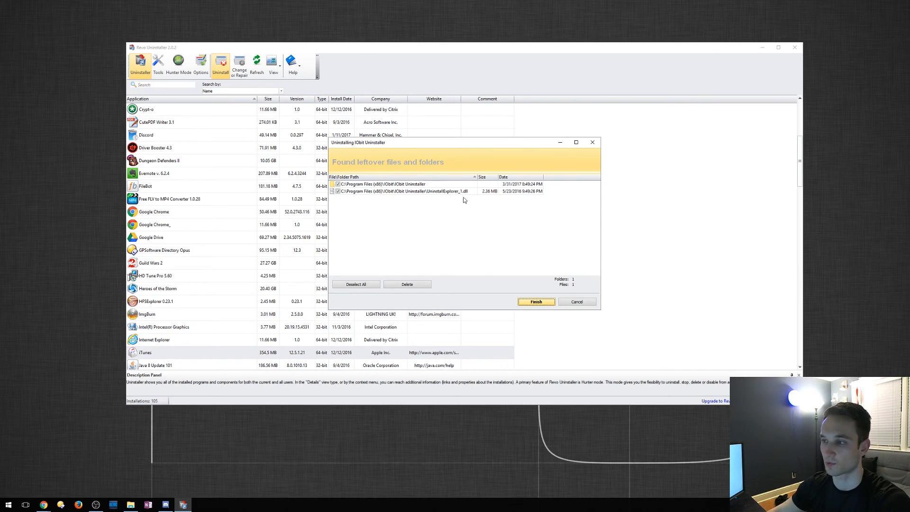
mouse_move(472, 214)
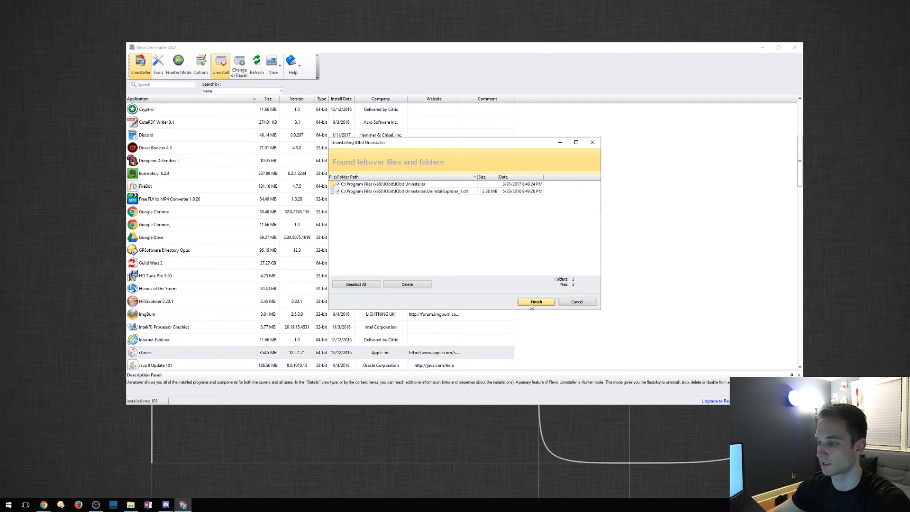
- Finish the IObit uninstall wizard, returning to the installed-programs list
click(534, 301)
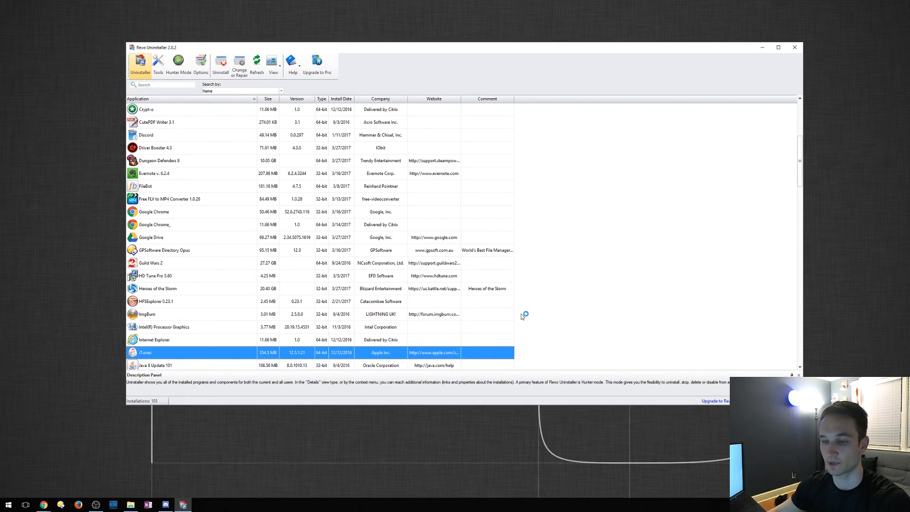
mouse_move(513, 314)
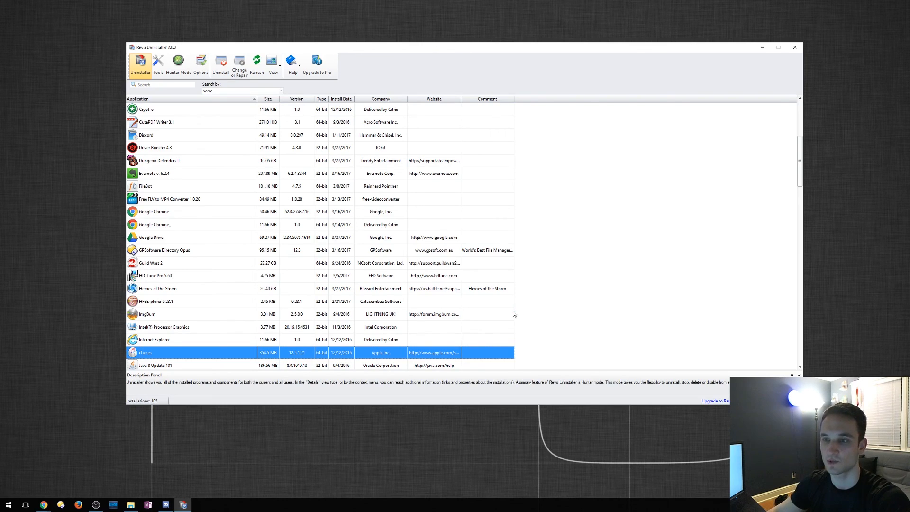
mouse_move(435, 280)
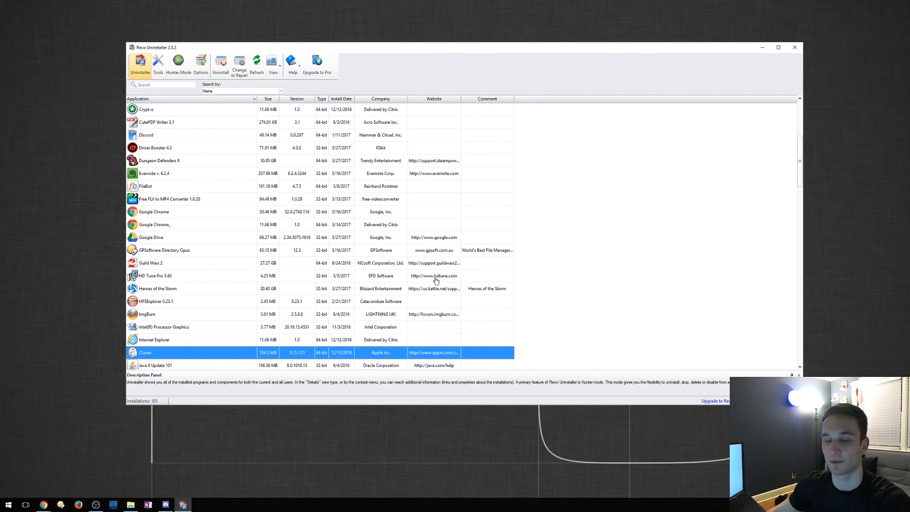
mouse_move(360, 289)
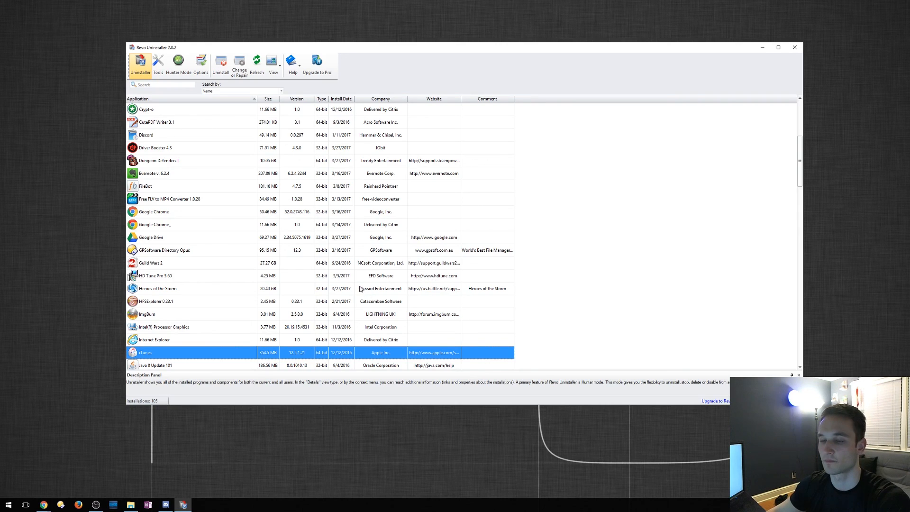
mouse_move(317, 280)
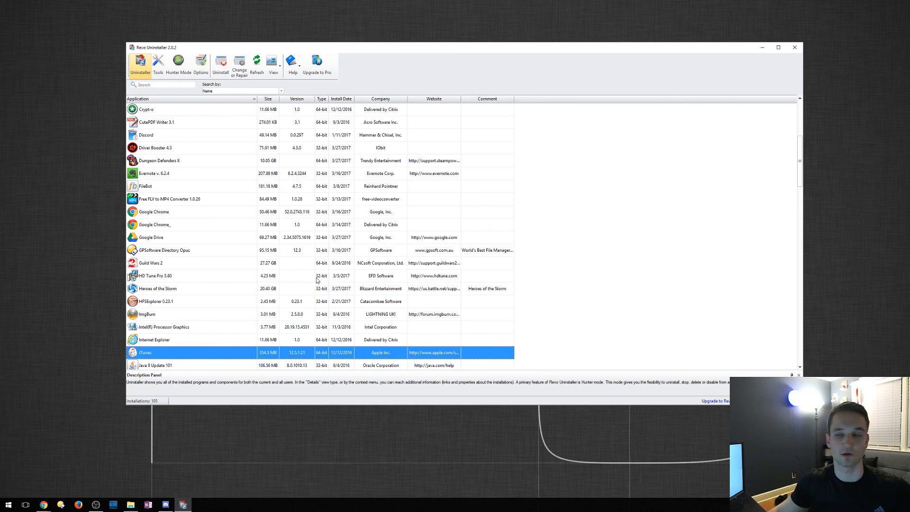